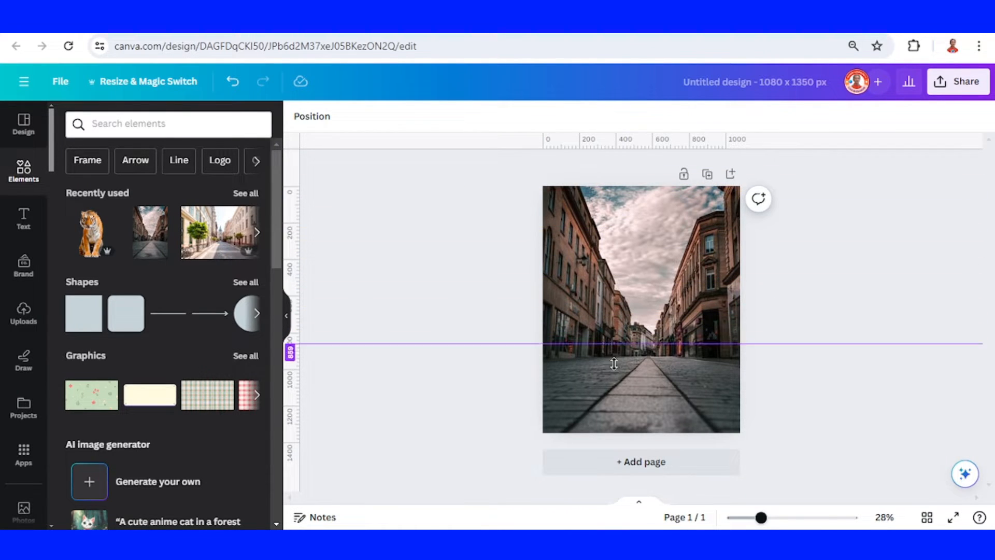
Drag a horizontal ruler guide down to the lower part of the street photo.
drag(614, 347, 615, 396)
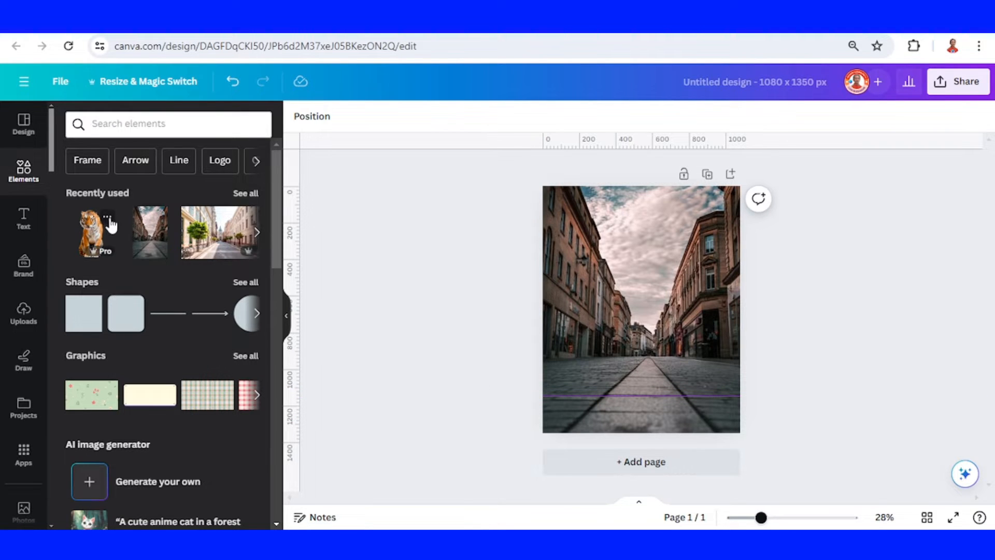
Add the recently used Tiger Sitting graphic onto the street, feet on the guide.
click(106, 218)
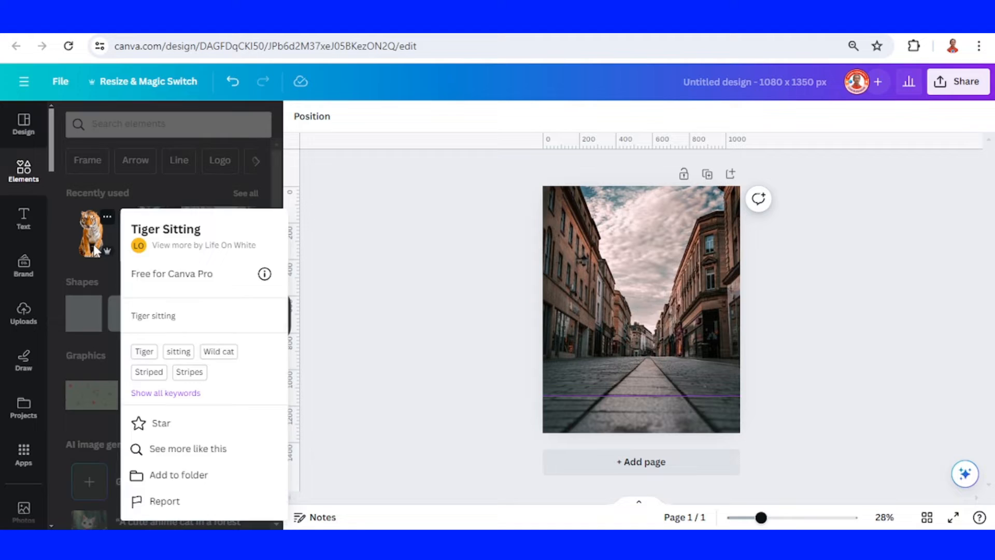
click(91, 233)
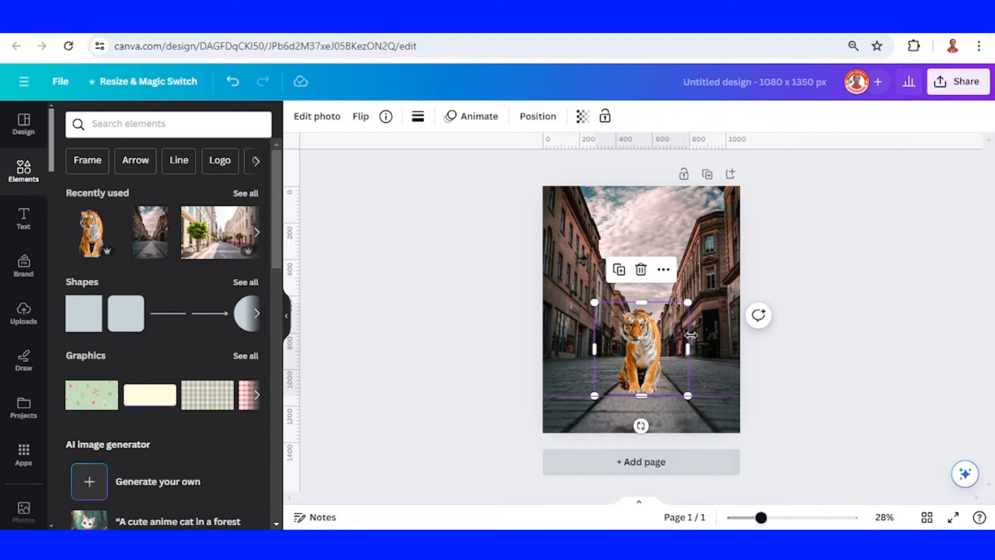
Duplicate the page and scale the page-2 tiger up to fill most of the frame.
click(698, 174)
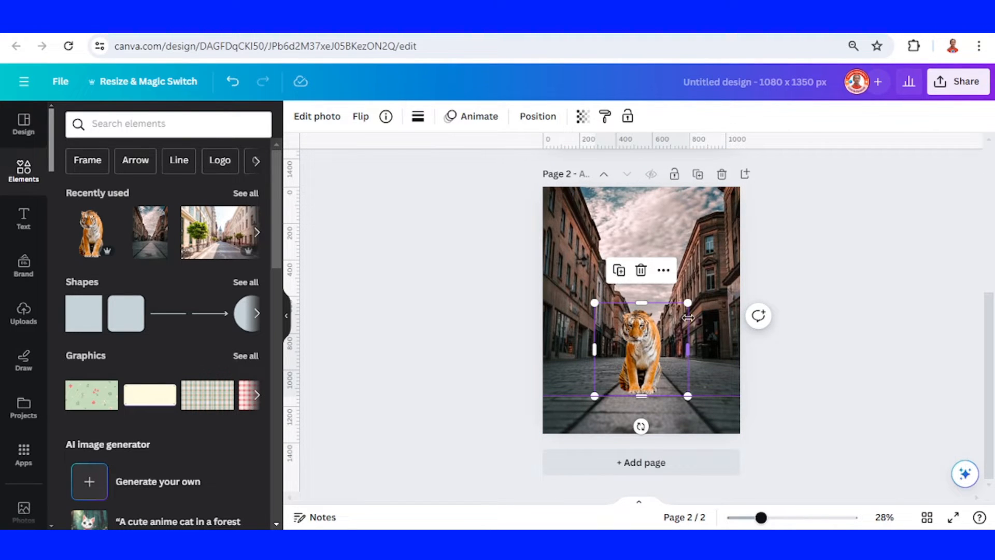
drag(687, 303, 785, 206)
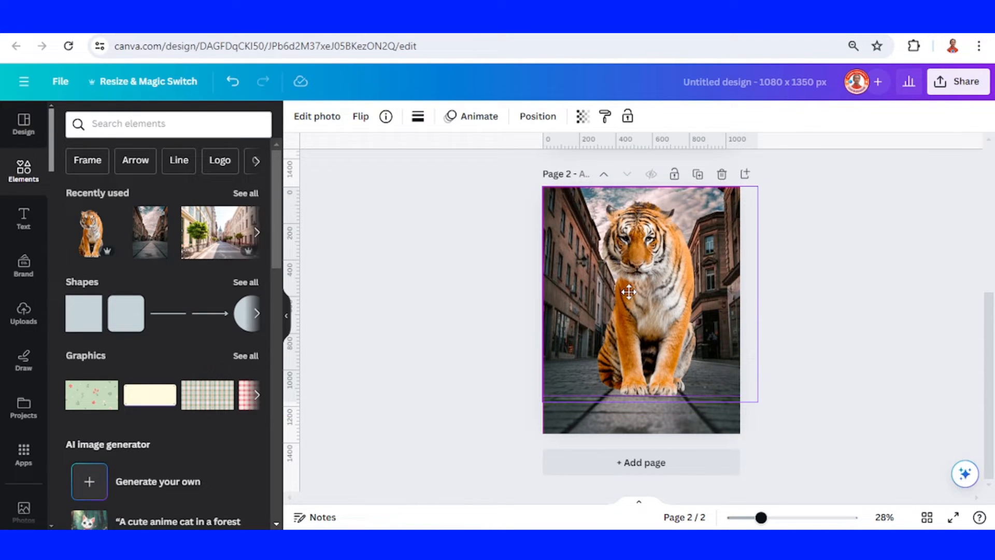
click(628, 291)
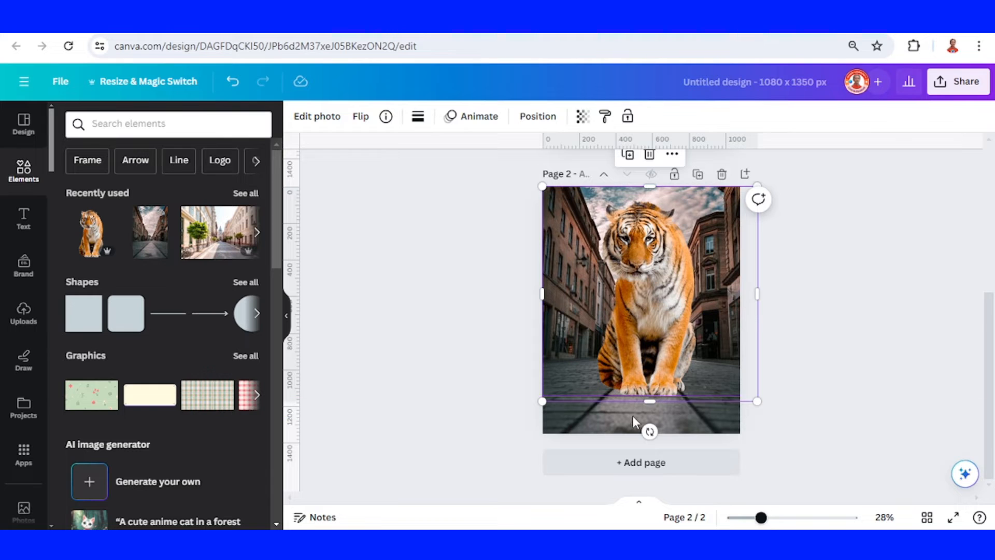
mouse_move(639, 508)
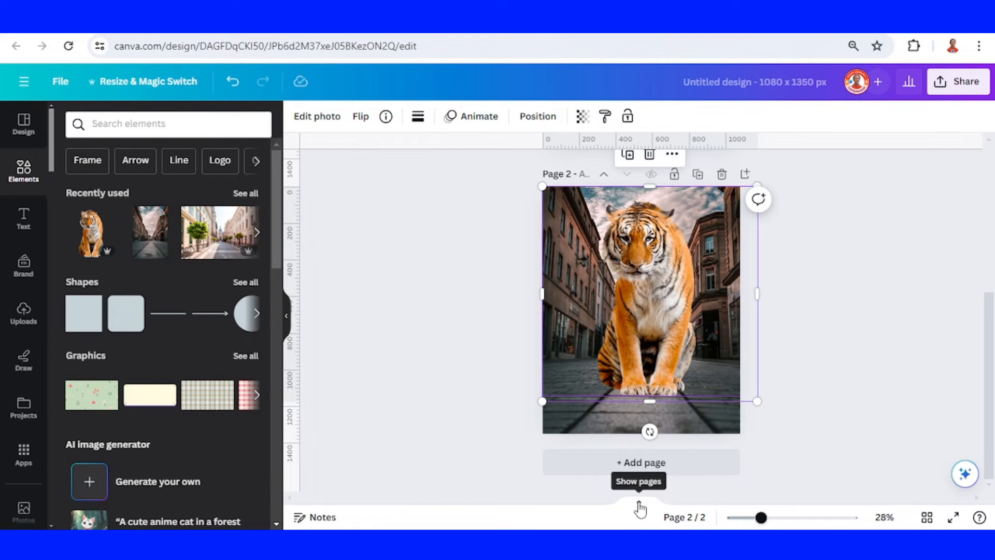
Set page timing to 1.5 seconds and apply it to all pages.
click(638, 481)
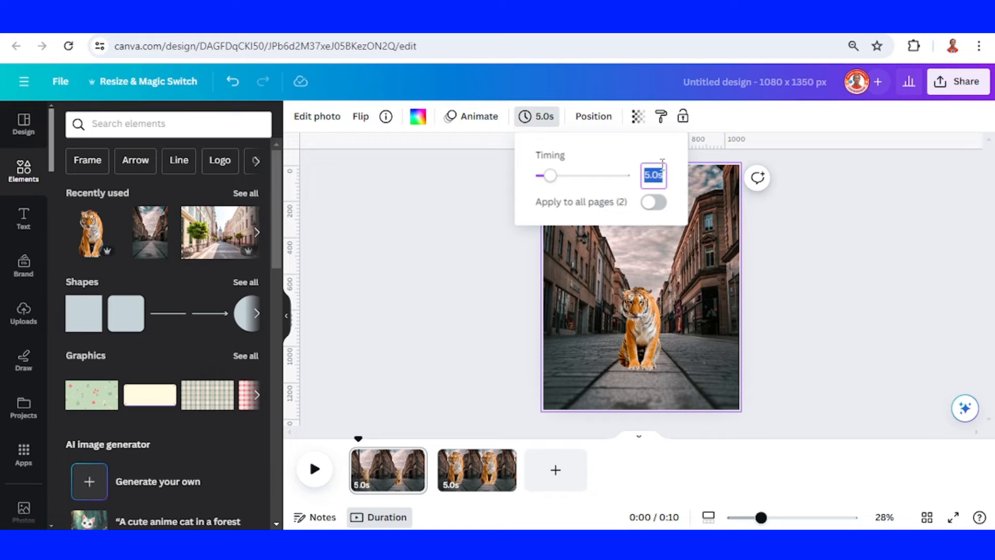
text(1.5)
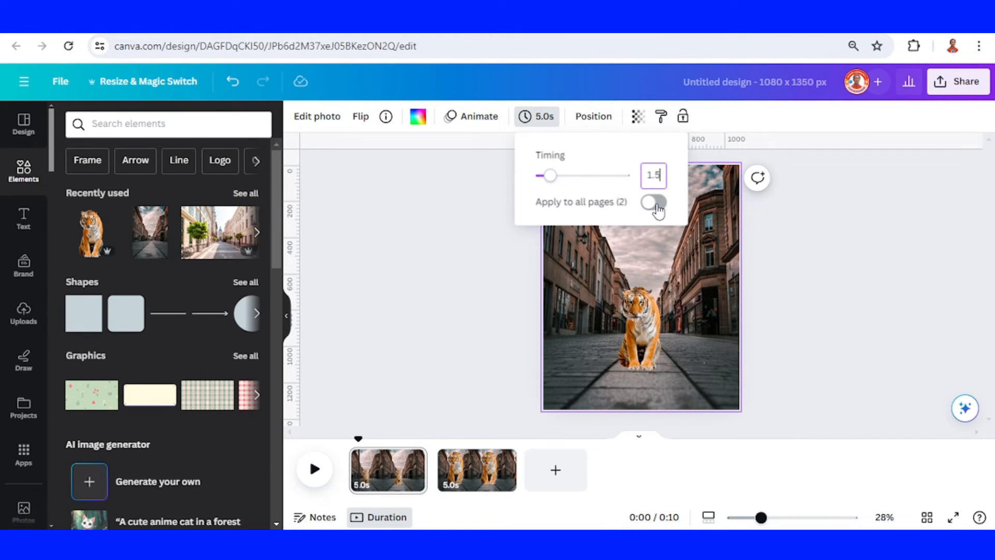
click(653, 201)
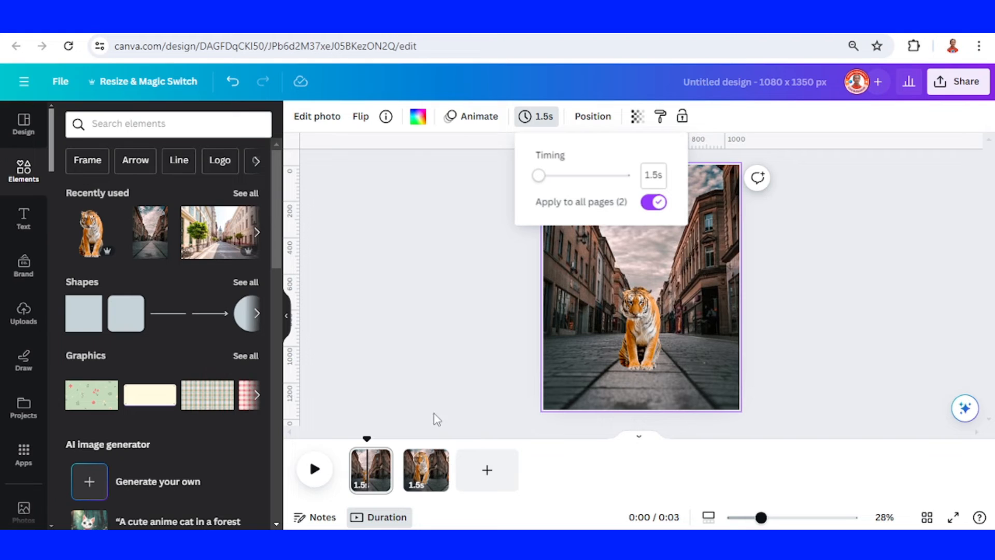
mouse_move(405, 460)
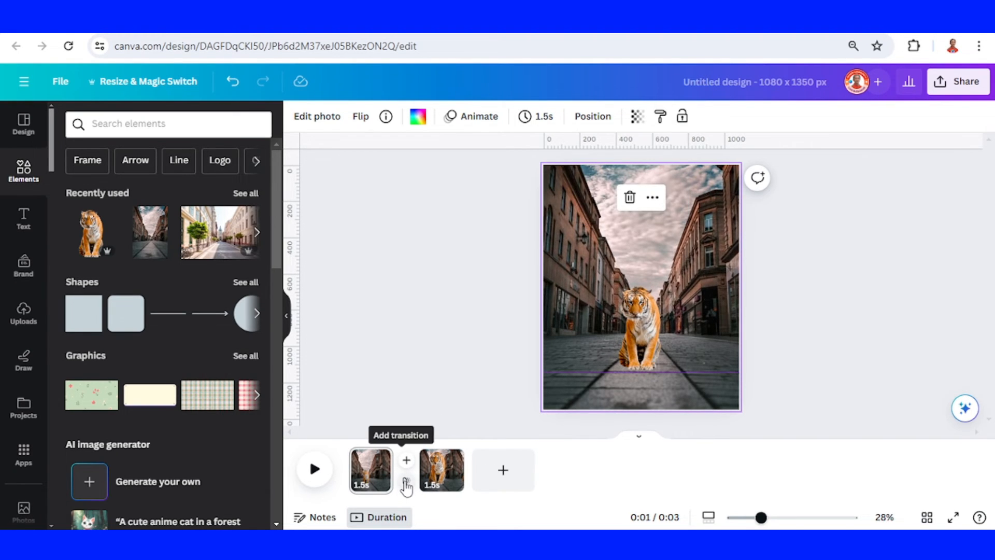
Add a Match & Move transition between the pages with a 0.75-second duration.
click(405, 460)
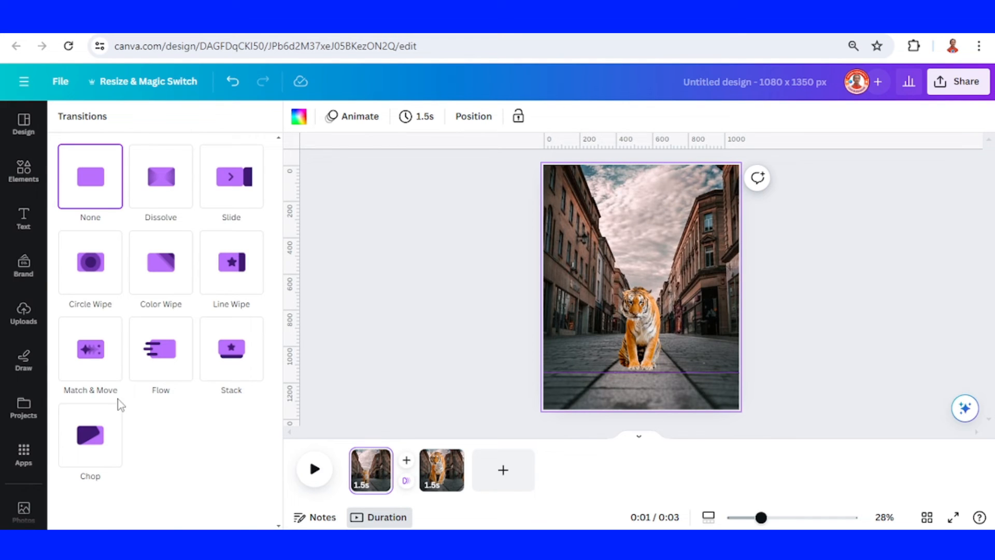
click(89, 349)
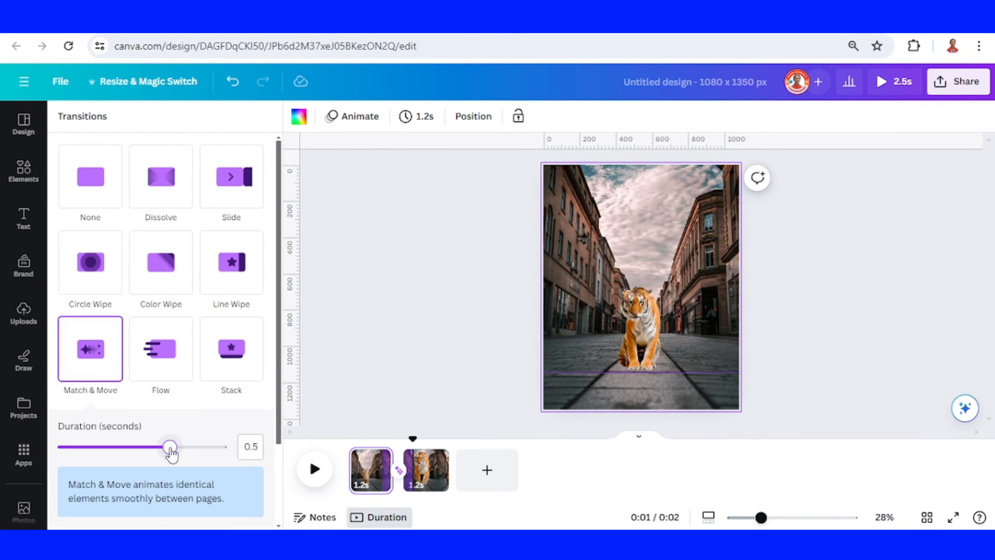
drag(170, 447, 226, 447)
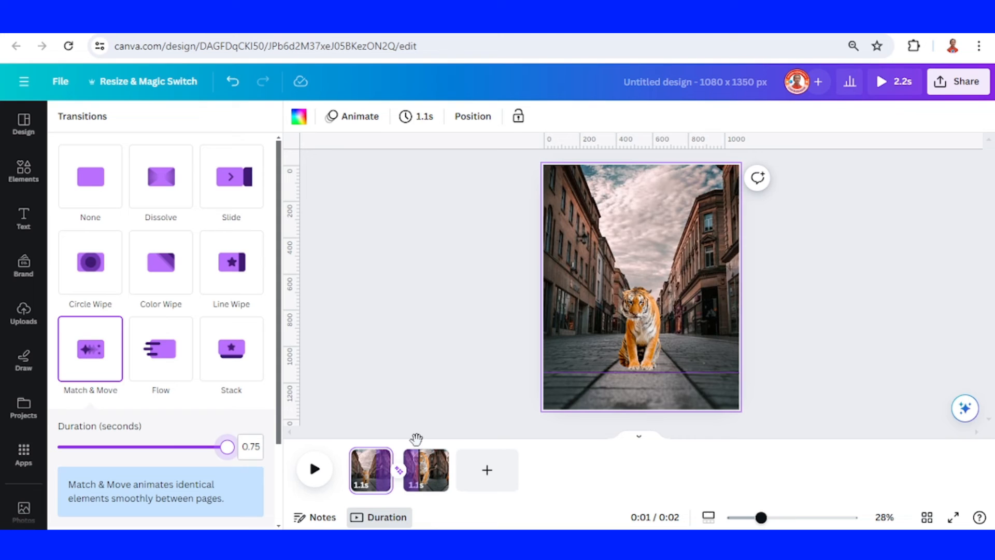
click(314, 469)
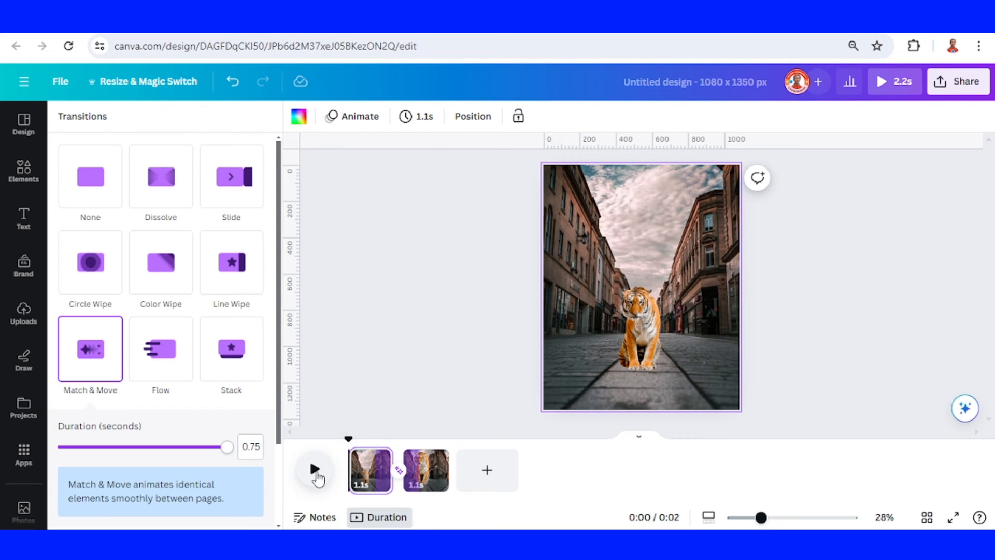
Play the timeline preview to watch the small tiger grow into the huge one.
click(314, 472)
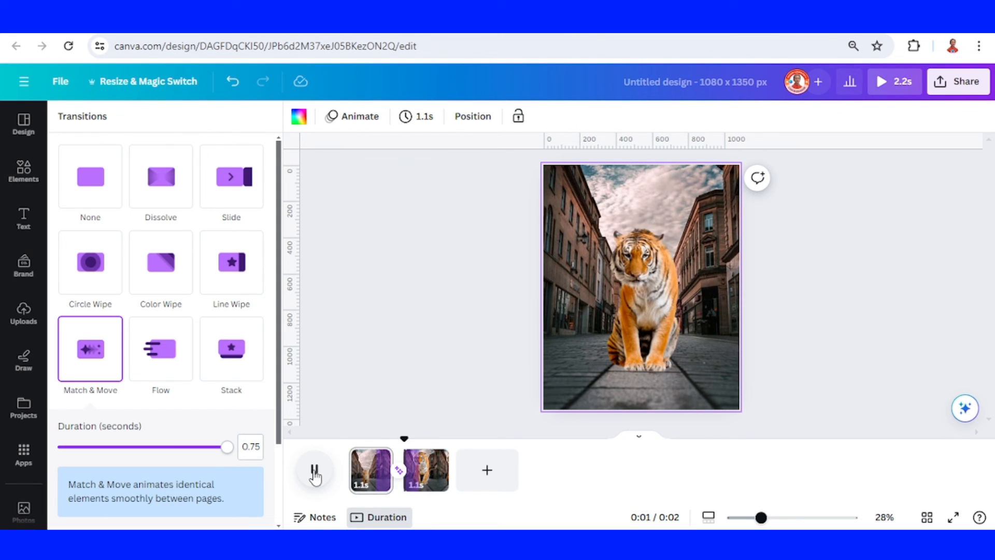
click(315, 469)
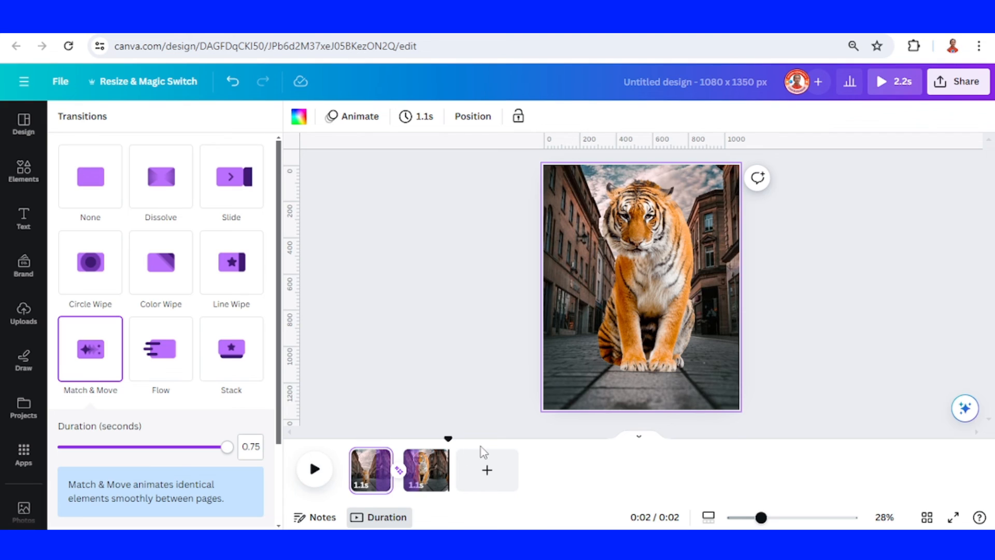
mouse_move(487, 470)
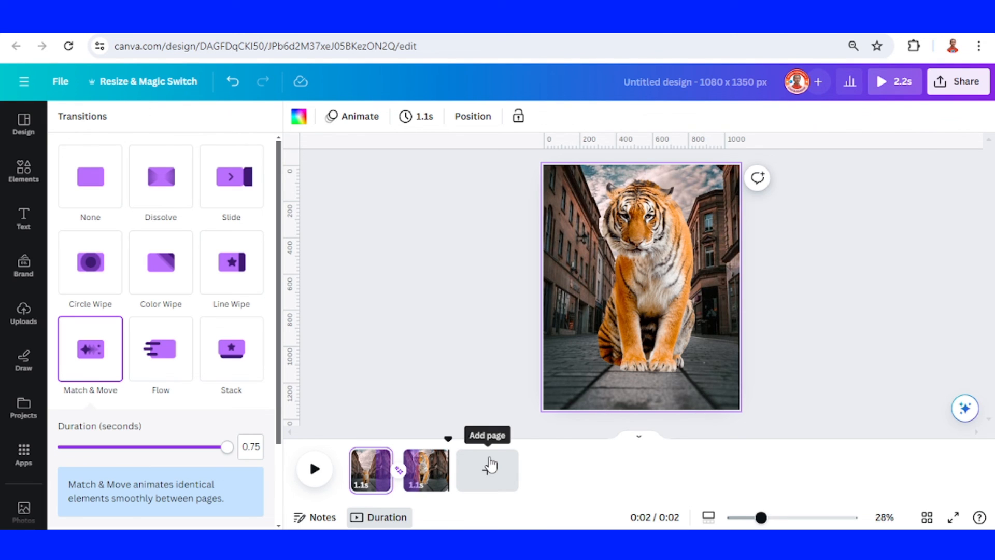